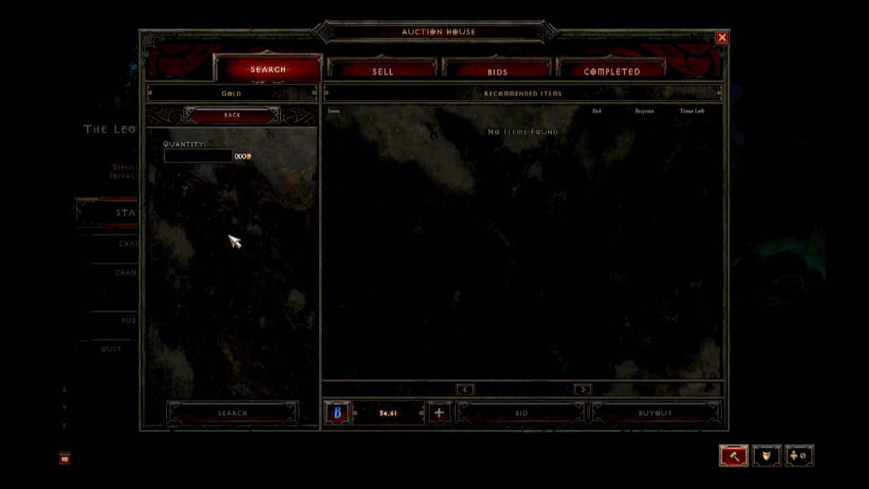
Run the gold search, listing 1,000 gold at 4.00 per unit with recent average prices.
{"action": "left_click", "coordinate": [197, 156]}
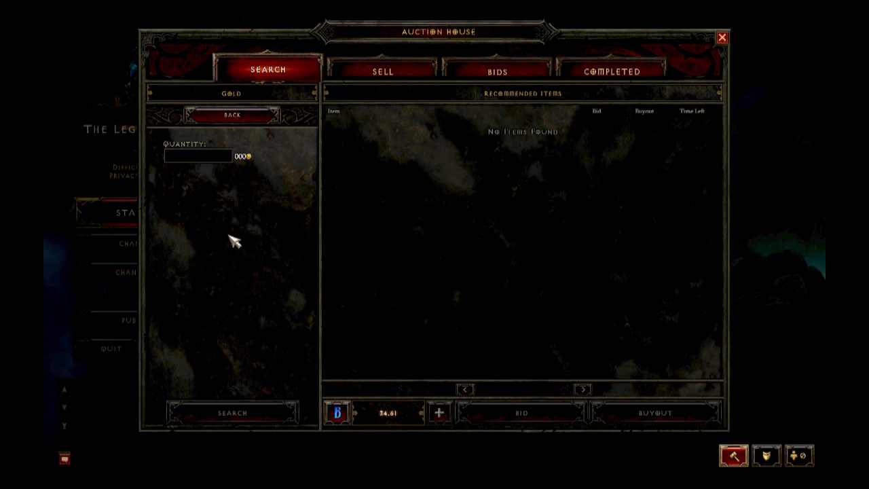
{"action": "left_click", "coordinate": [201, 158]}
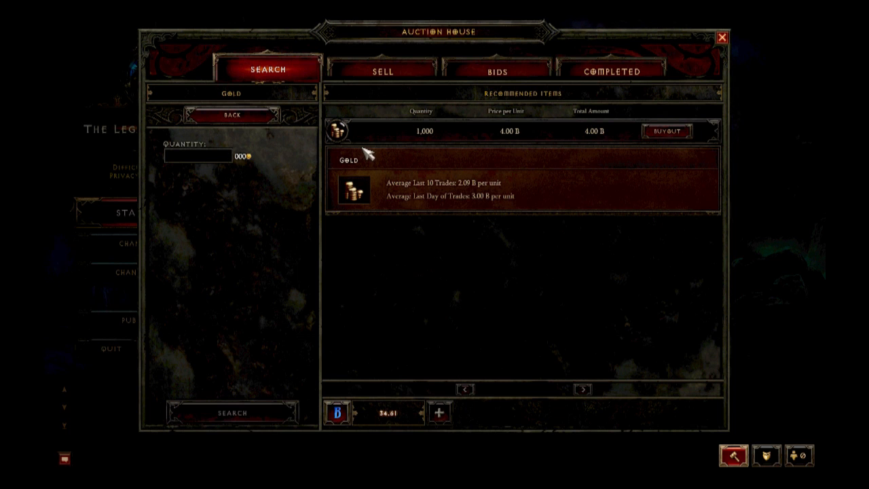
{"action": "type", "text": "200"}
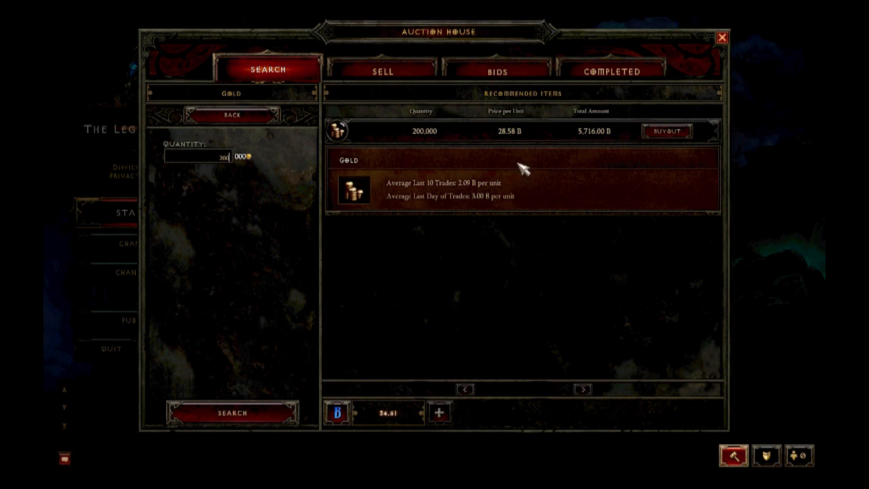
{"action": "mouse_move", "coordinate": [477, 196]}
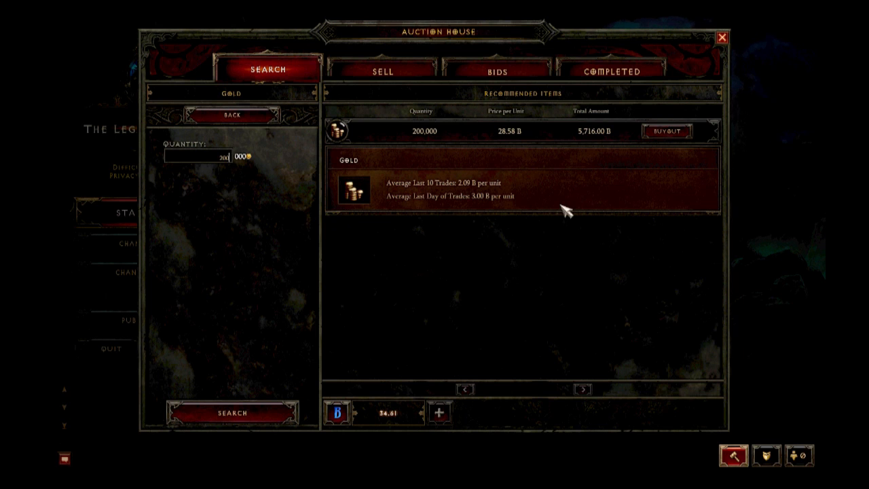
{"action": "mouse_move", "coordinate": [505, 129]}
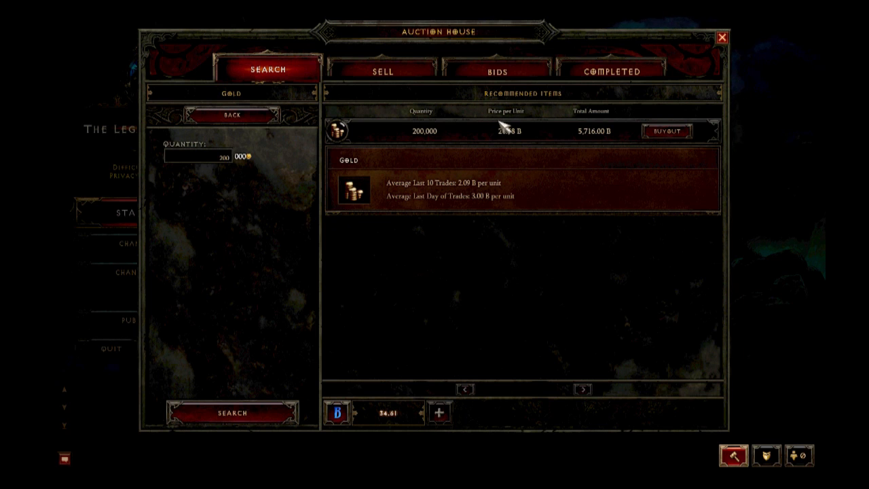